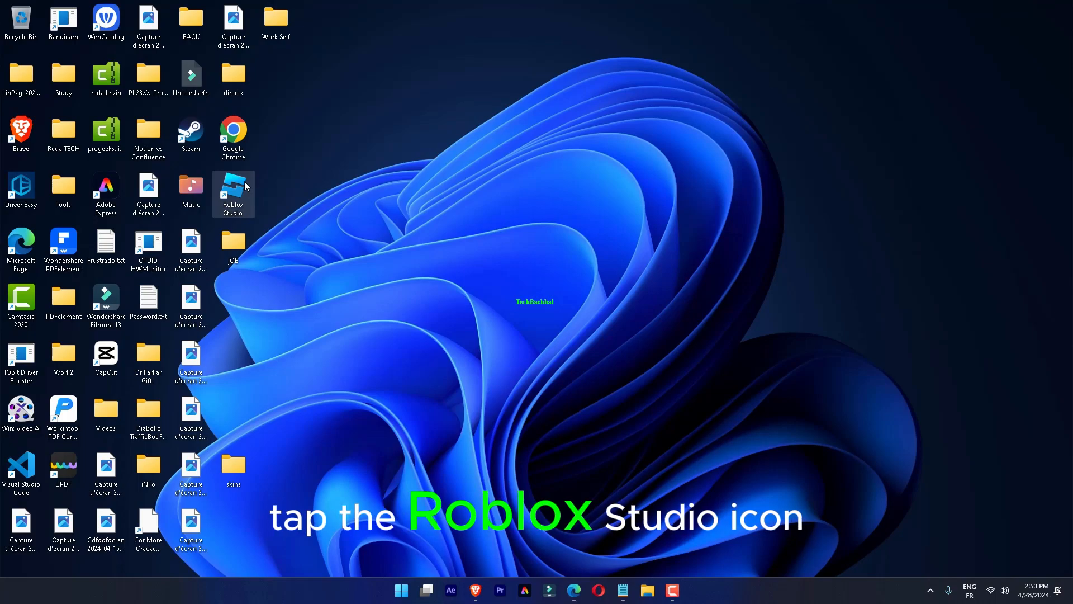
- Open the Roblox Studio shortcut's Properties on its Compatibility settings
right_click(232, 194)
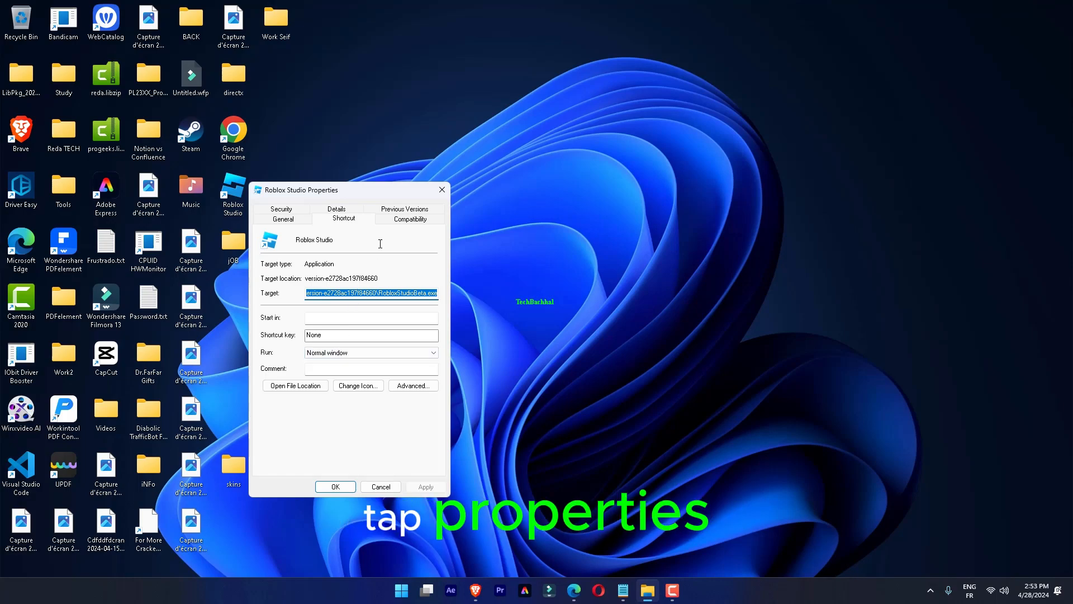
left_click(410, 219)
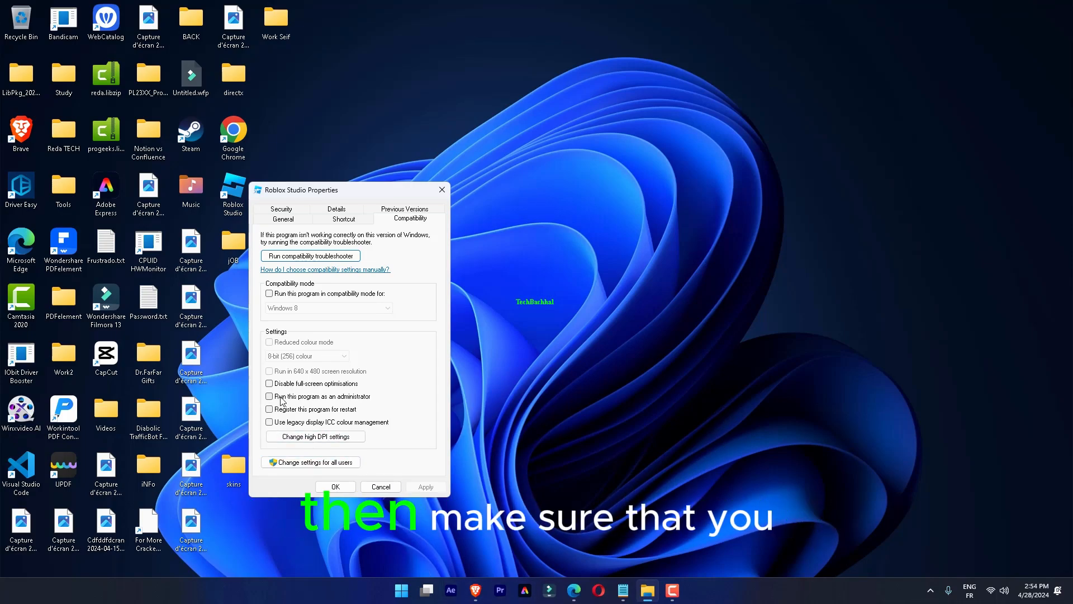
- Set the Roblox Studio shortcut to run as administrator and apply it
left_click(268, 396)
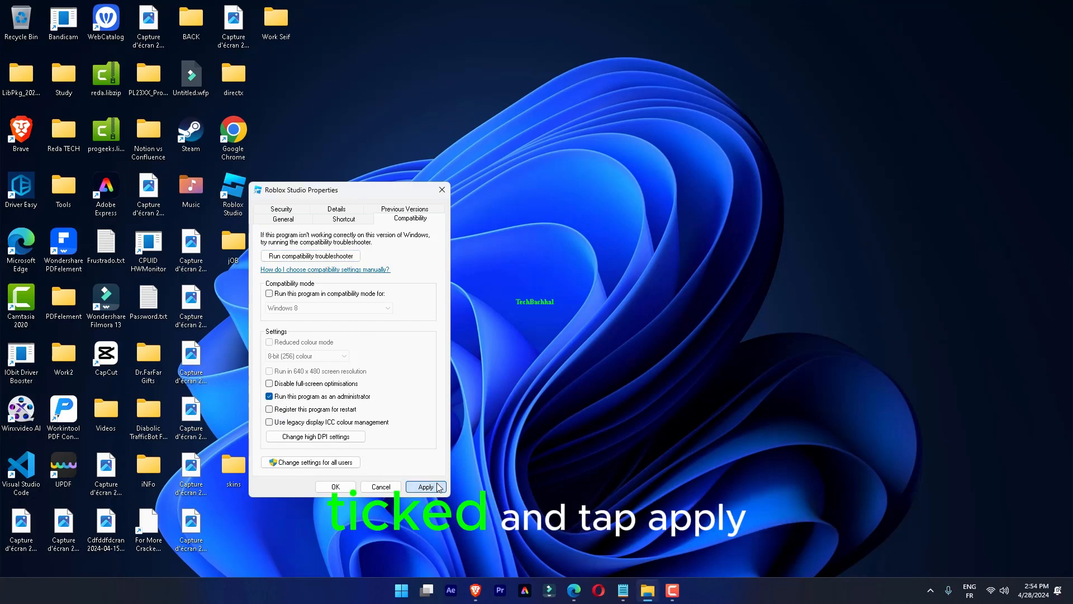
left_click(335, 487)
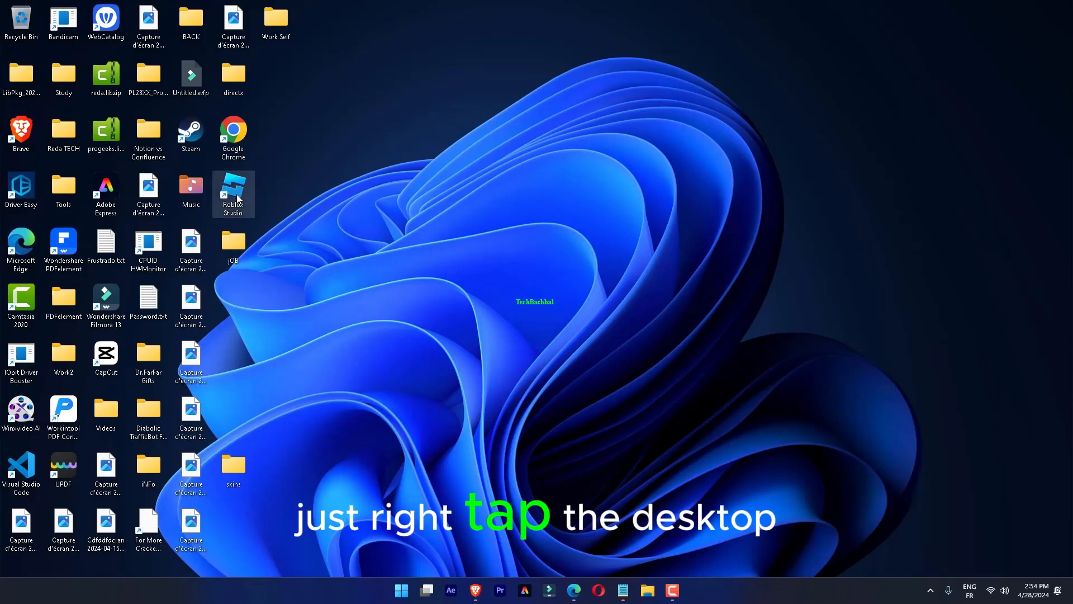
- Launch the compatibility troubleshooter for Roblox Studio from the extended shortcut menu
right_click(232, 194)
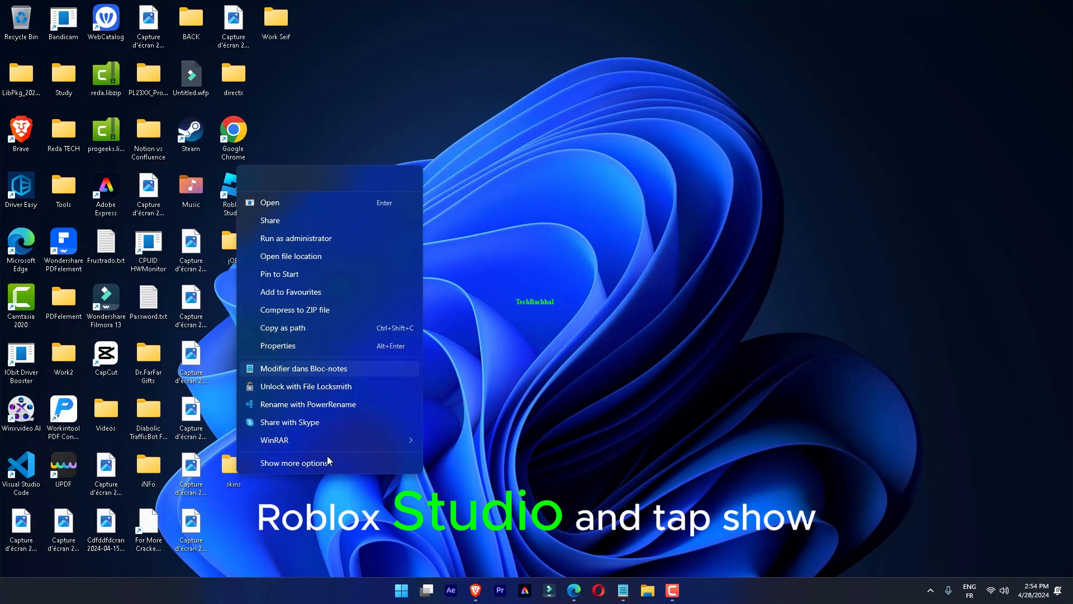
left_click(296, 462)
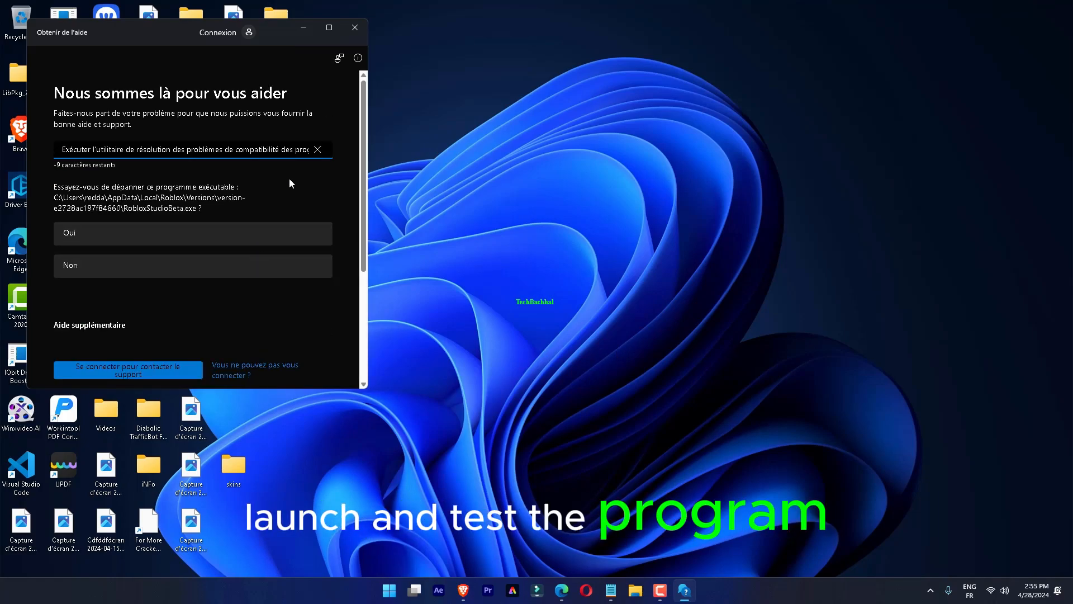
- Dismiss the troubleshooter and run appwiz.cpl to list installed programs
left_click(192, 232)
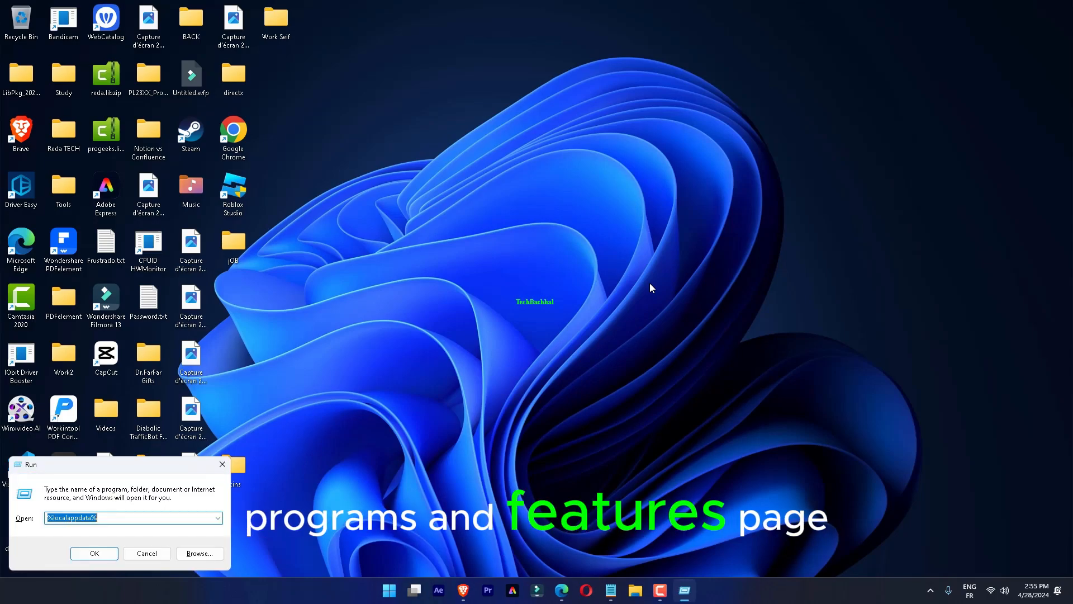
type("ap")
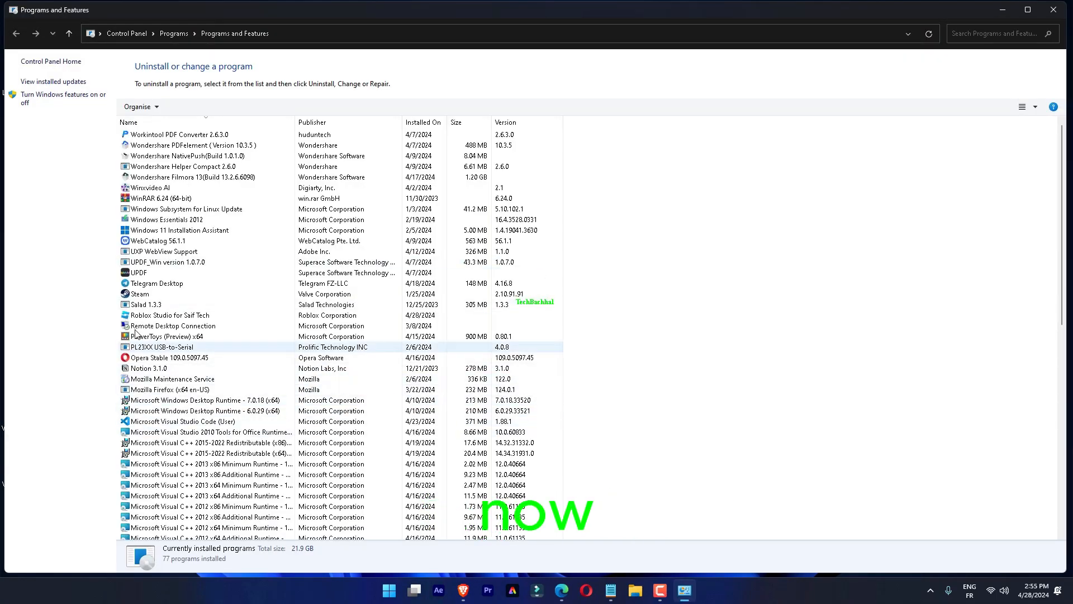
scroll("down", 3)
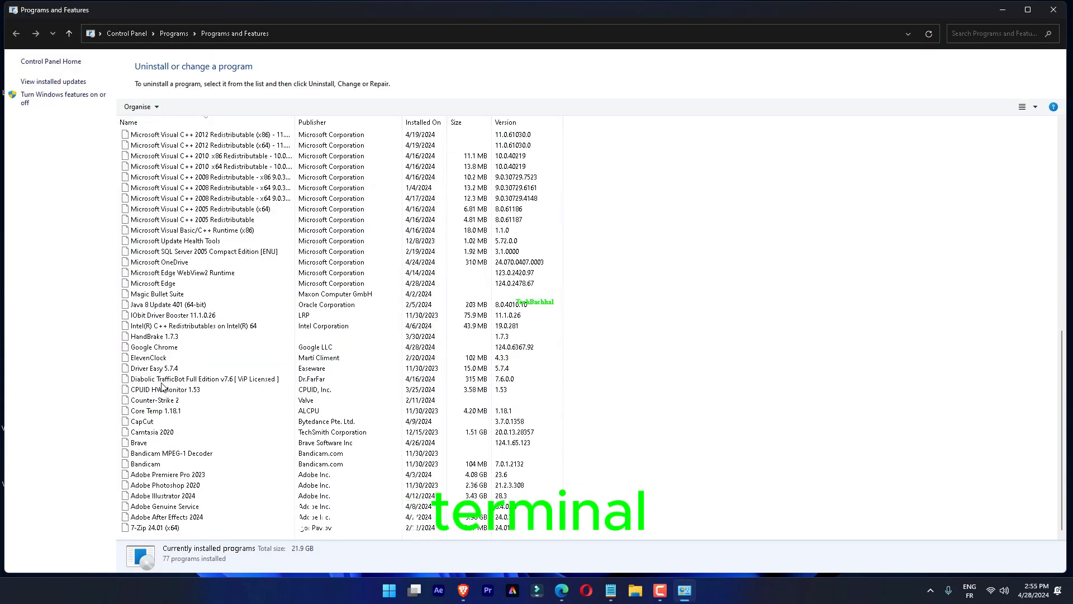
left_click(205, 379)
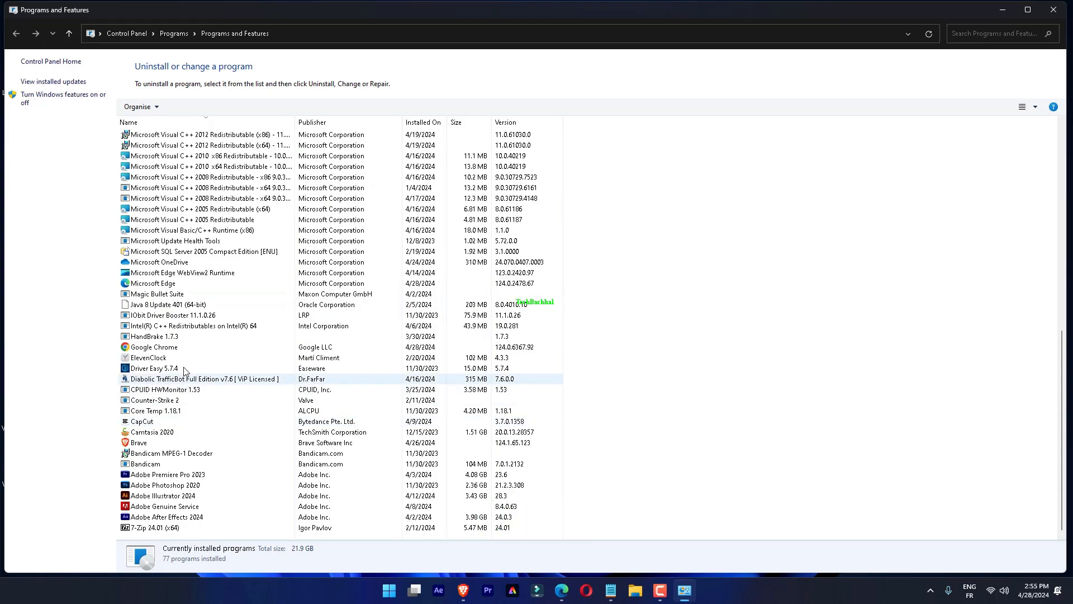
scroll("down", 3)
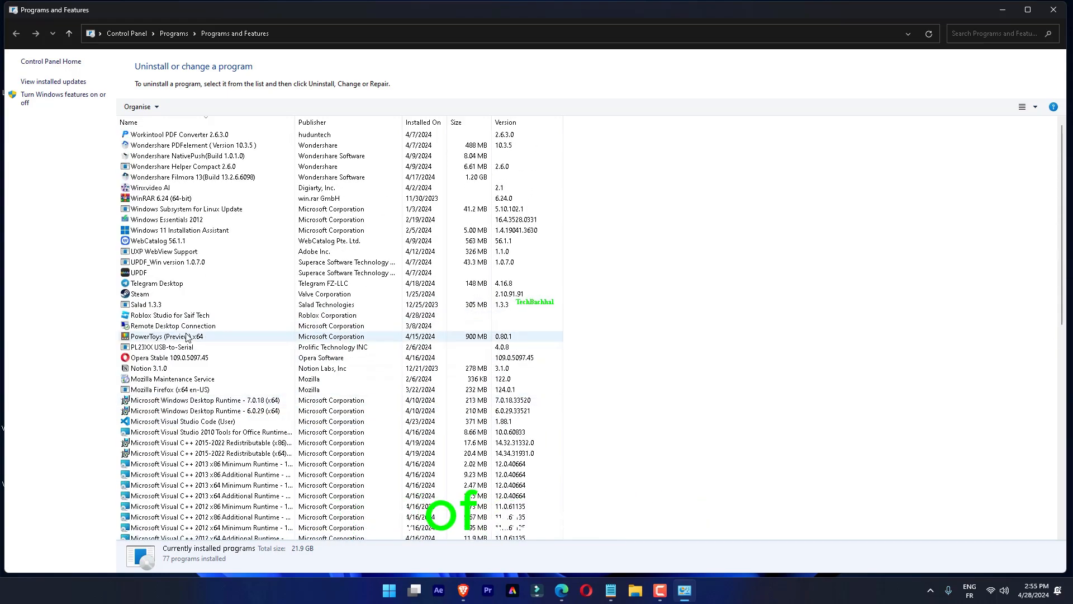
left_click(171, 357)
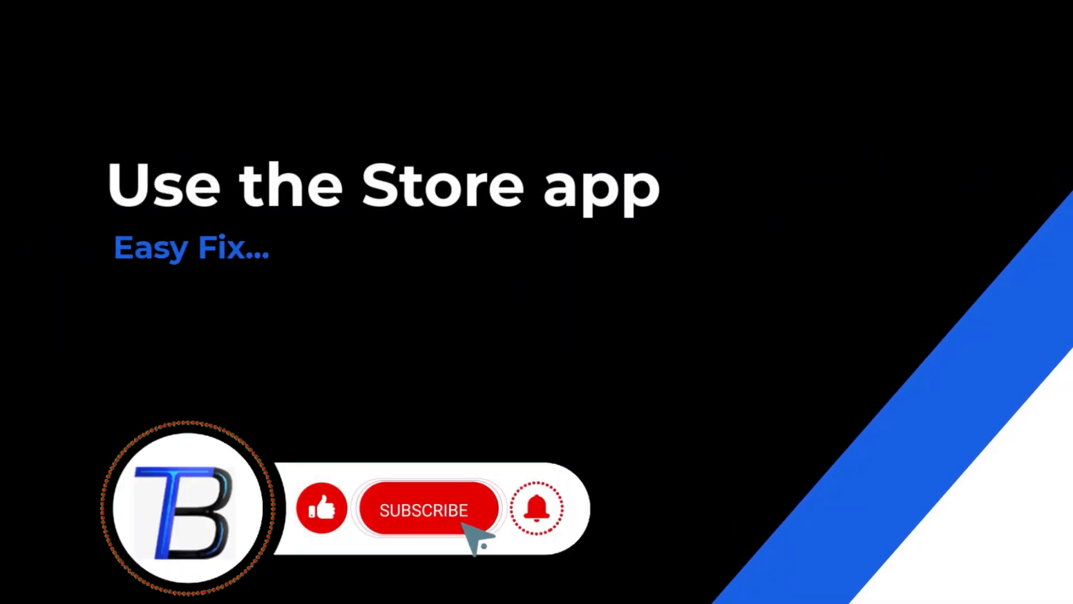
- Bring up the Start menu showing Microsoft Store among pinned apps
left_click(401, 590)
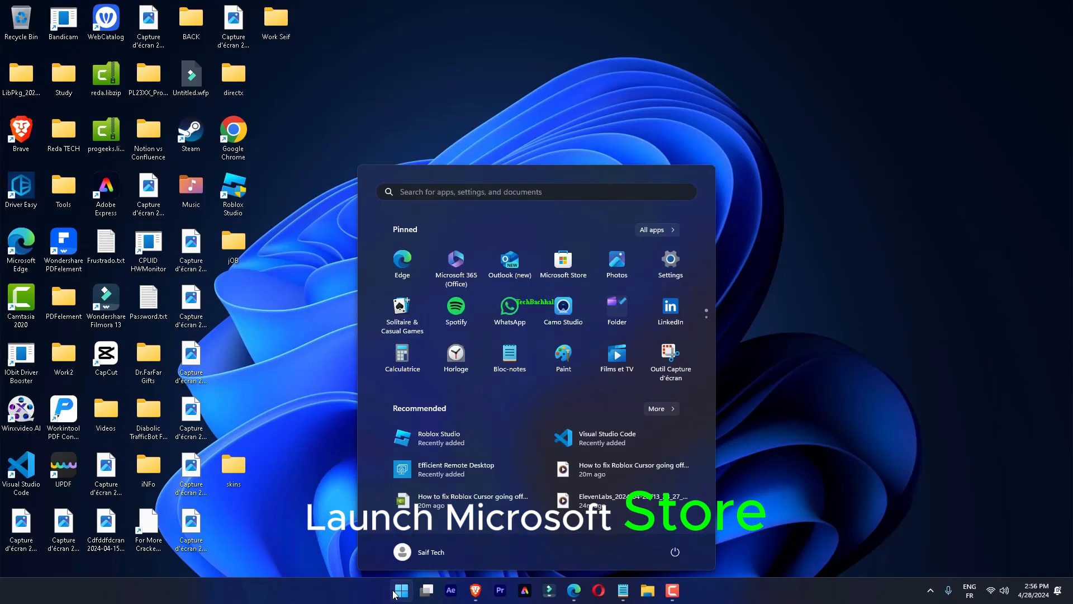
- Search Microsoft Store for 'roblox' and open the Roblox game page
left_click(401, 590)
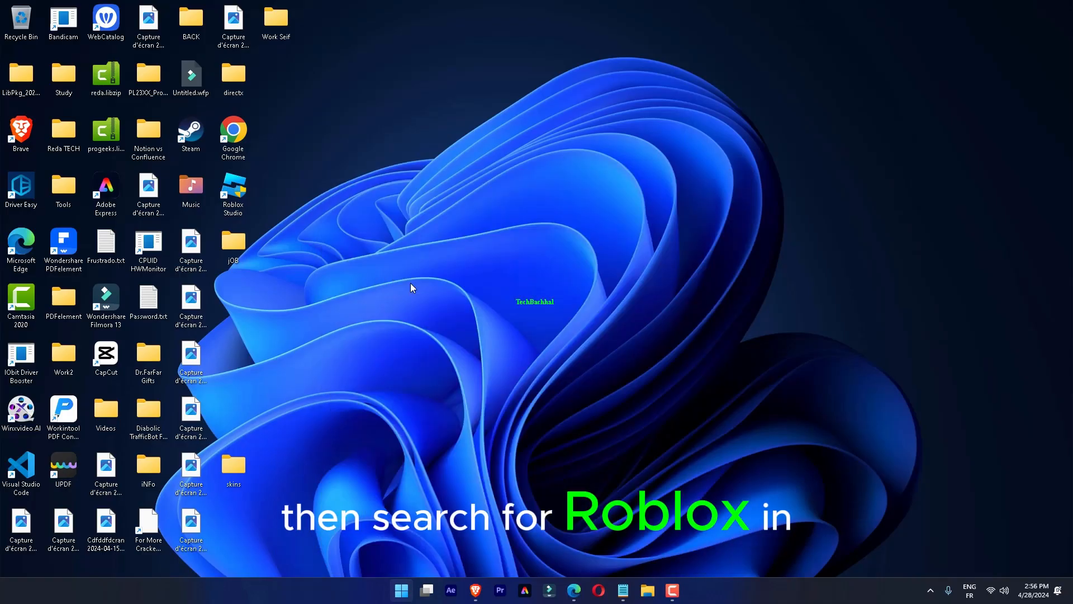
left_click(683, 590)
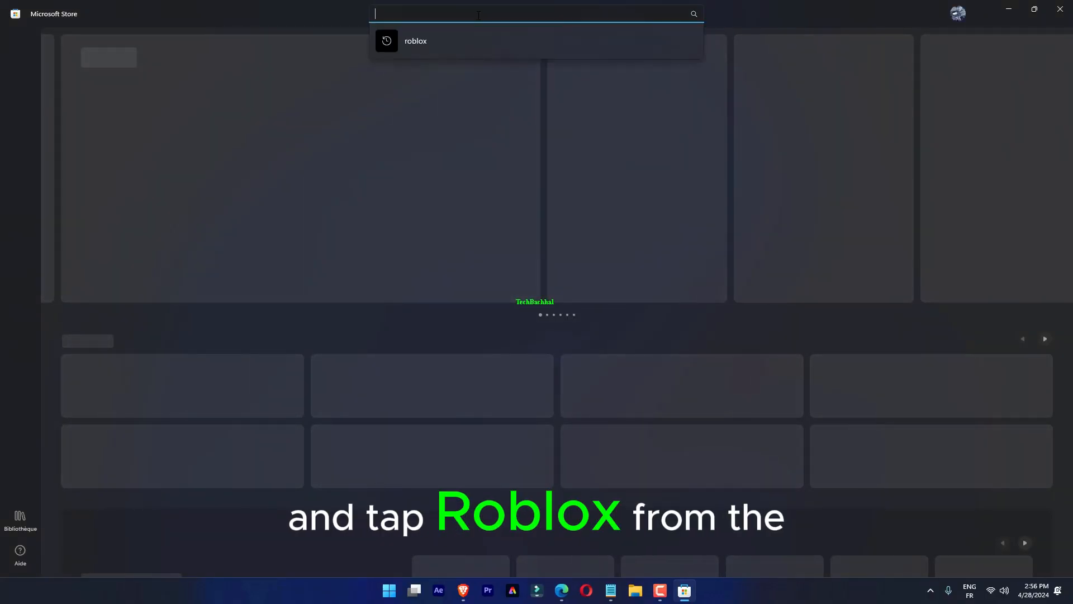
type("roblox")
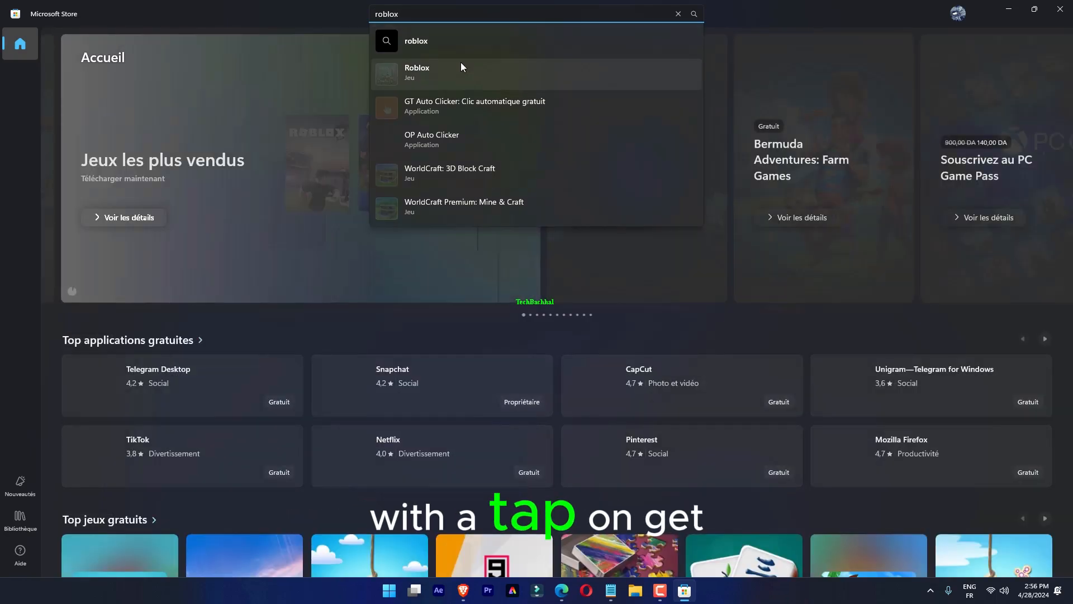
left_click(417, 72)
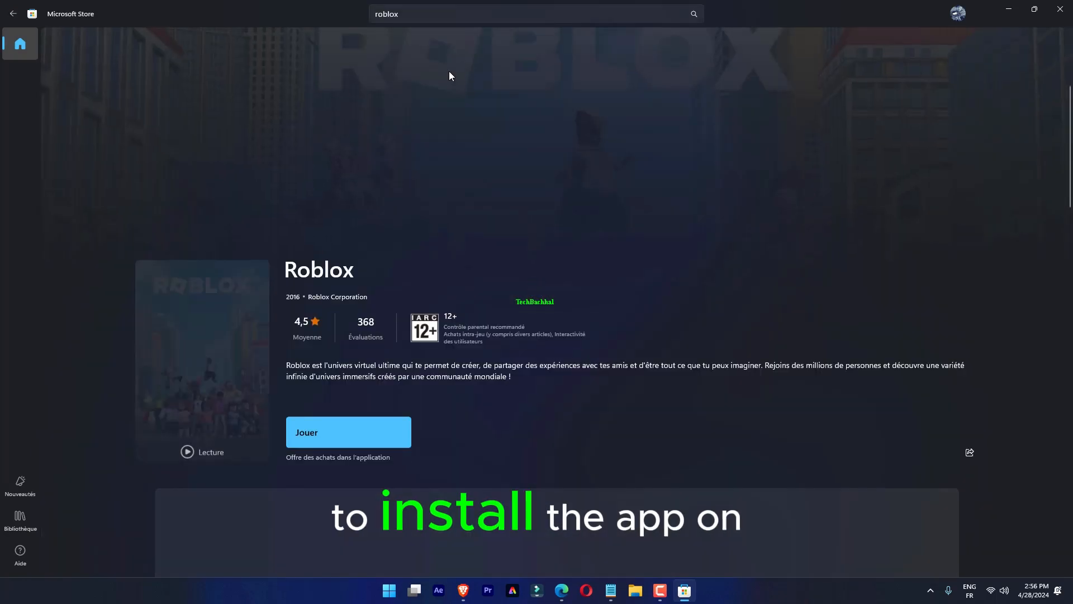